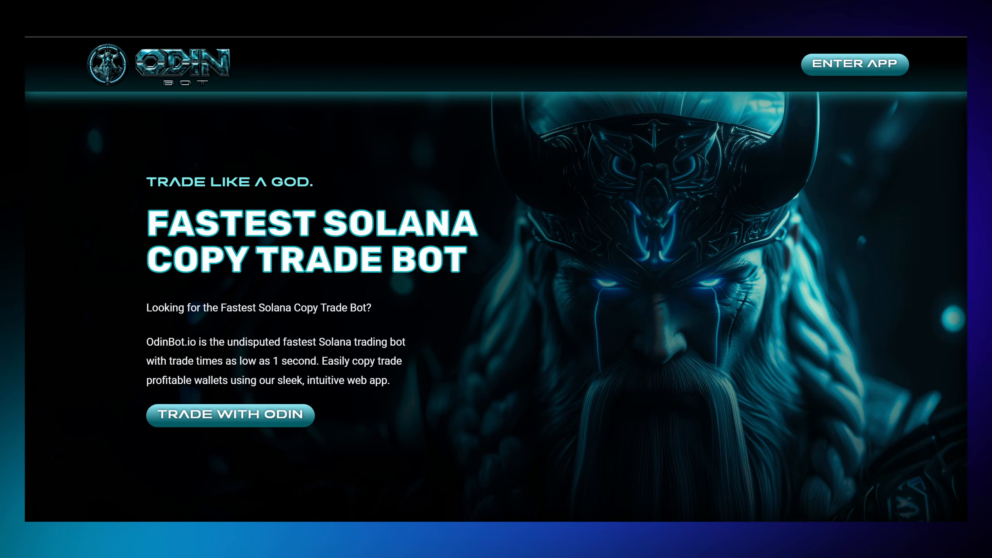
Enter the OdinBot app from the landing page, arriving on the Fund page with the wallet address.
click(854, 63)
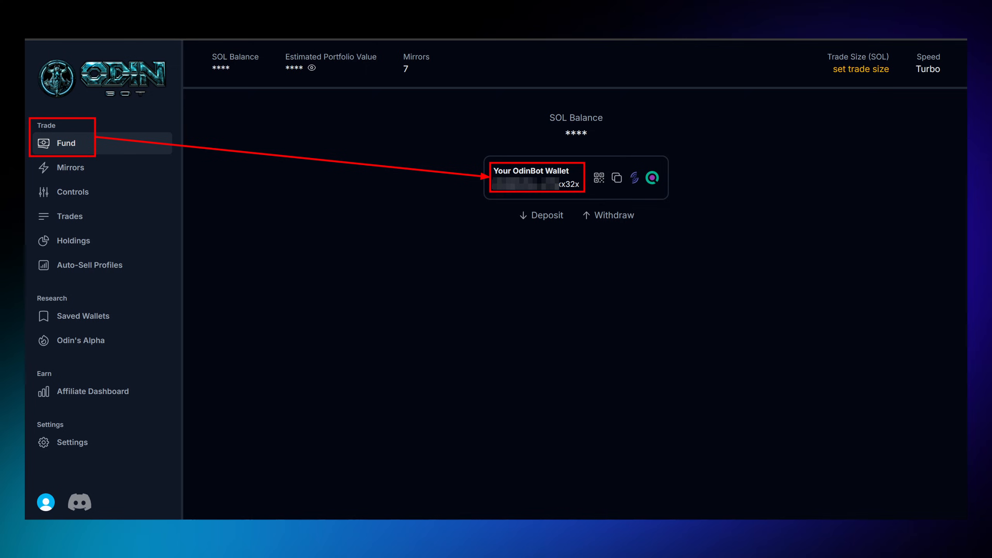
Return to the OdinBot landing page showing the fast trading, affiliate and Pump Fun copy-trading cards.
click(71, 166)
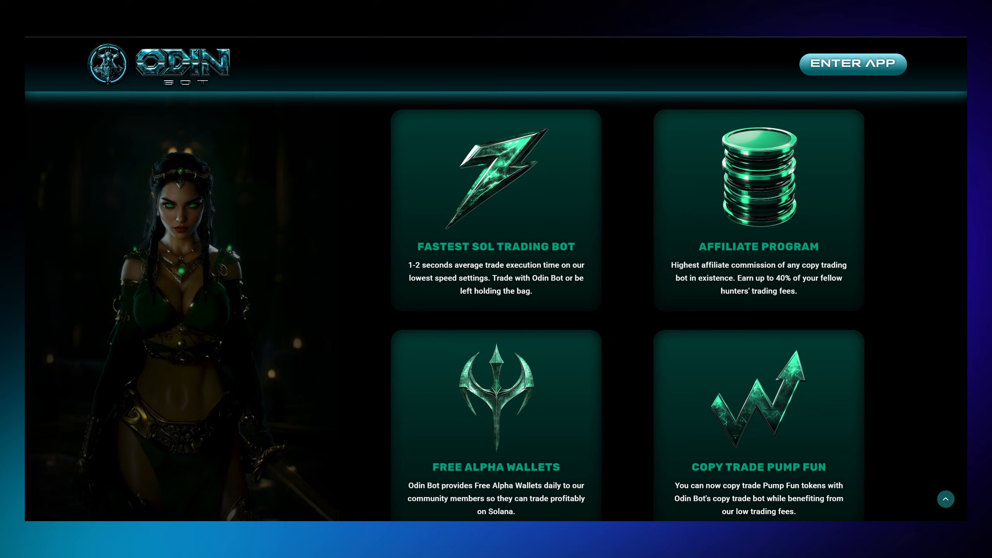
View the Mirrors list, then the Controls page with copy-buys on, constant-size strategy and Degen Mode.
click(852, 63)
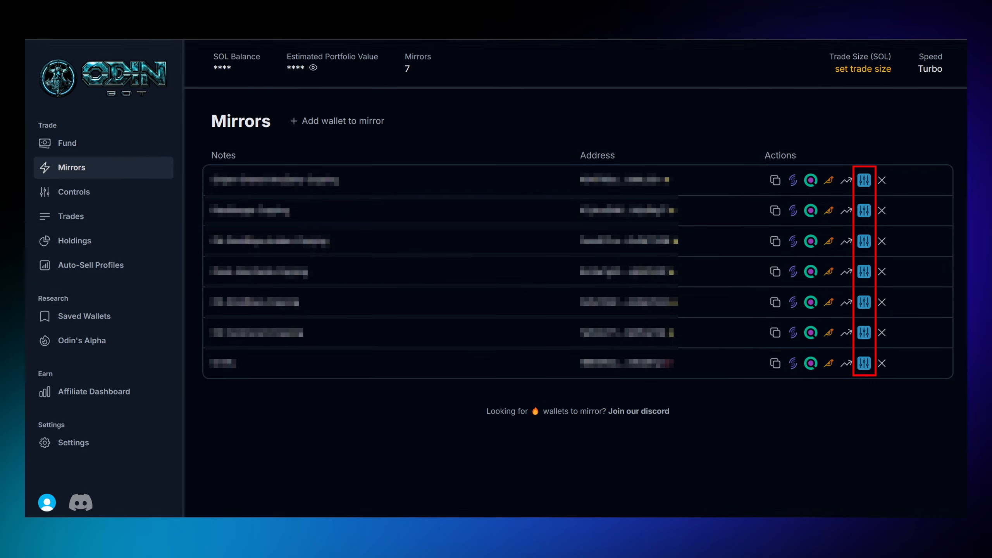
click(73, 191)
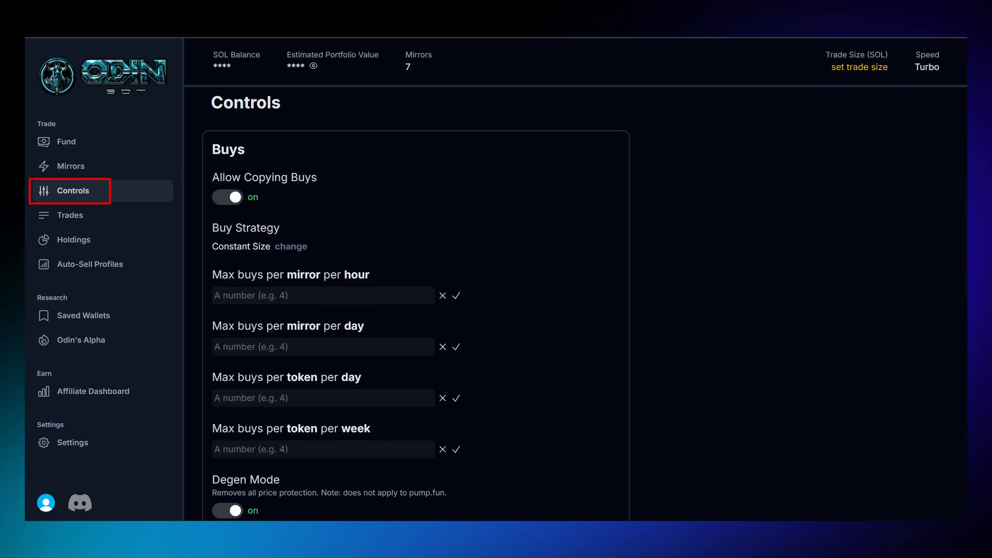
View a mirror's Auto-Sell Profile override, then the Holdings page listing the EUROPA position.
click(89, 264)
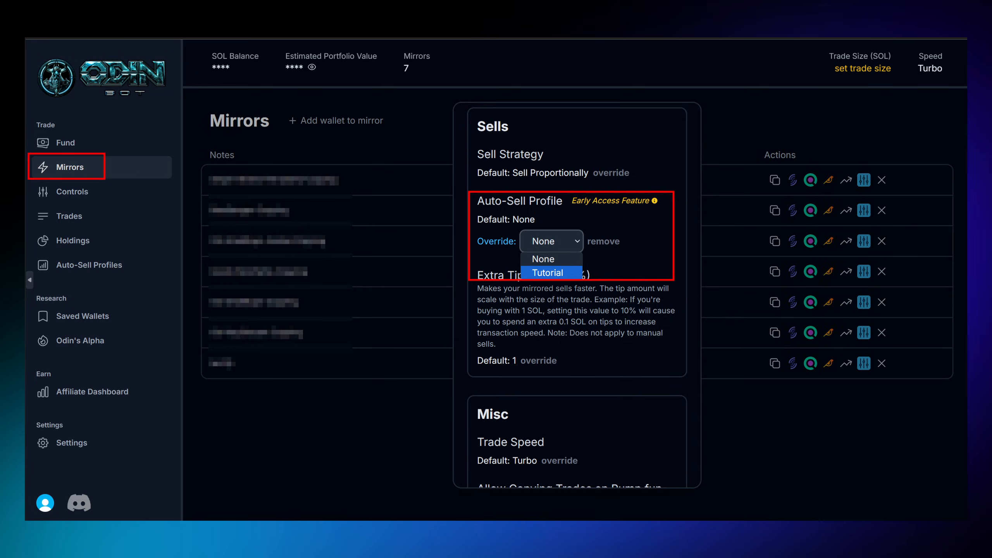
click(74, 240)
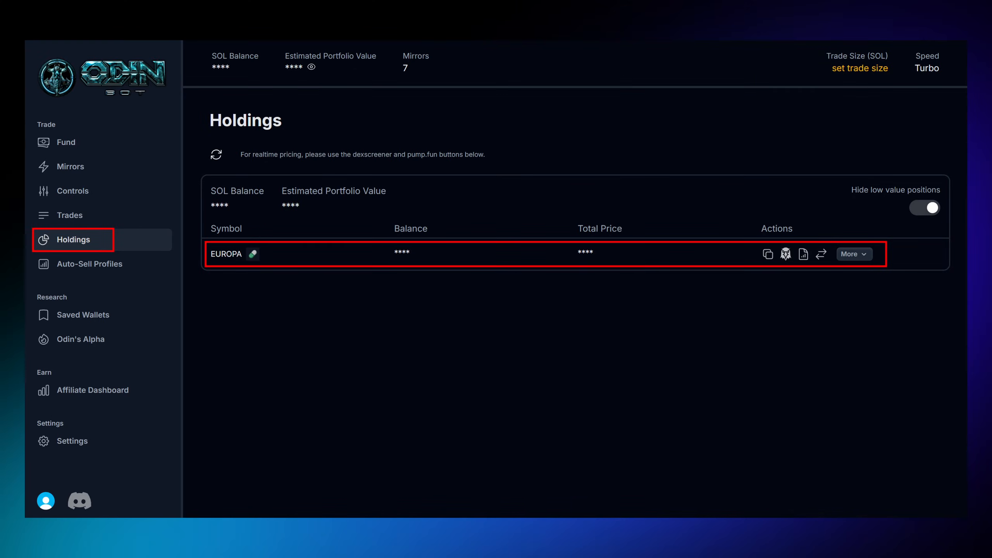
View Saved Wallets, then Controls' Misc settings: Pump.fun copying on, MEV protection Balanced, cross-mirror prevention on.
click(82, 315)
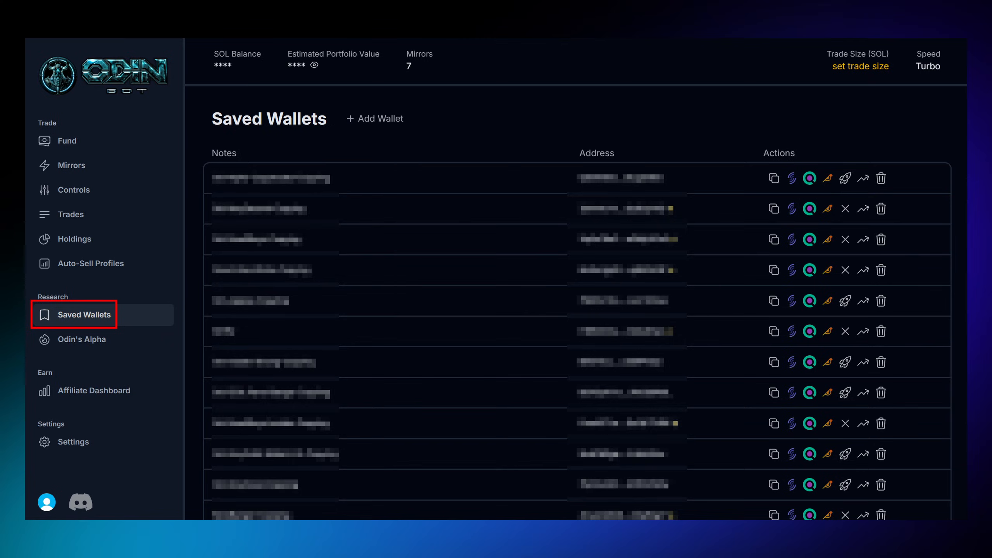
click(74, 188)
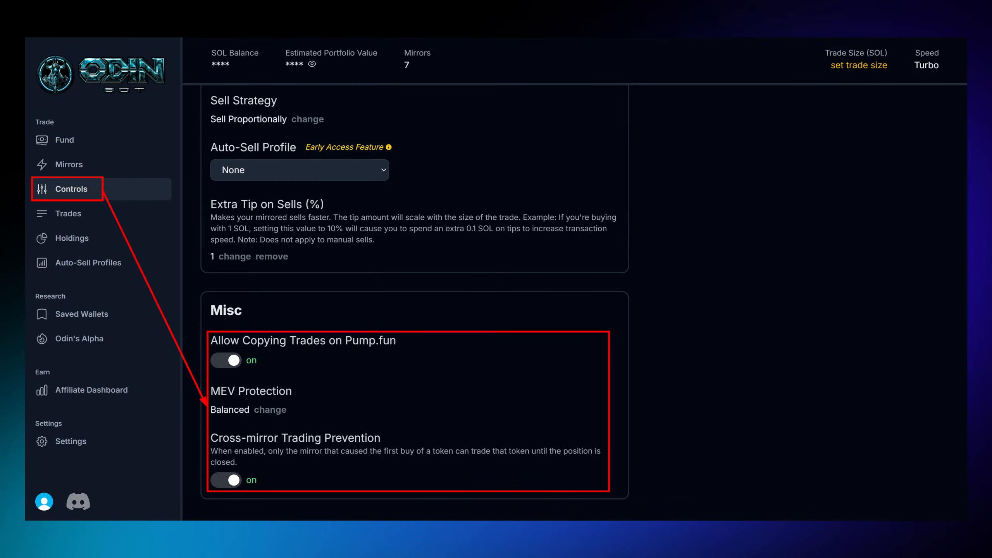
Review Degen Mode in Controls, then show the Affiliate Dashboard with referral link, payout wallet and 7-day earnings.
scroll(up, 3)
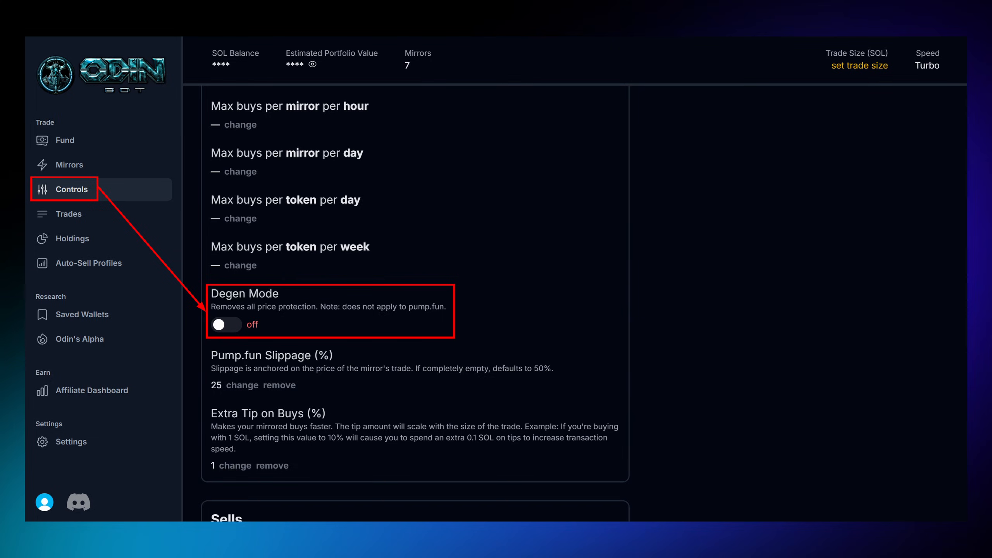
click(94, 386)
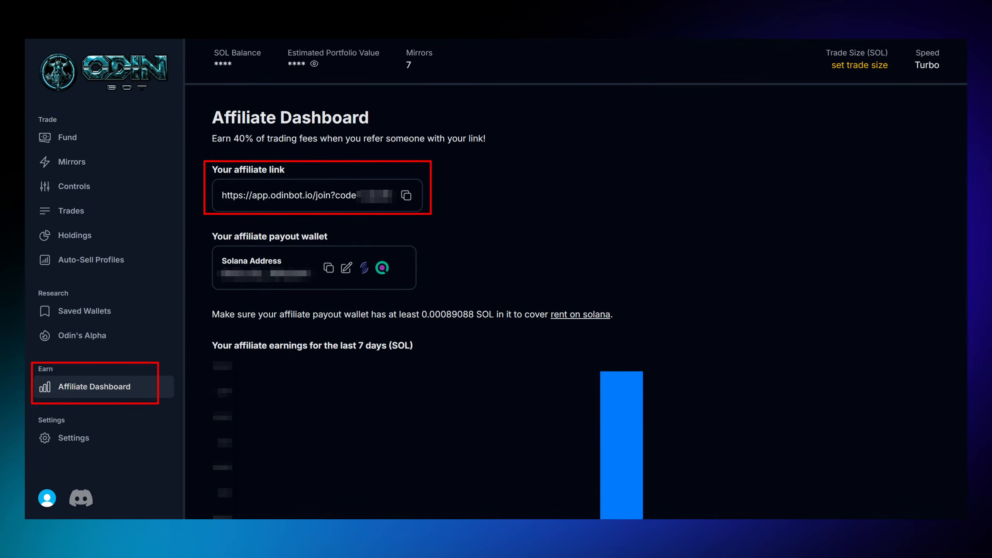